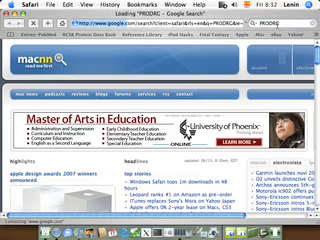
Load the PRODRG2 server page in Safari and move down to the molecule editor link
key("Return")
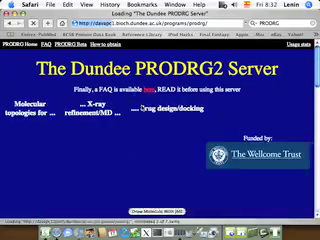
scroll("down", 3)
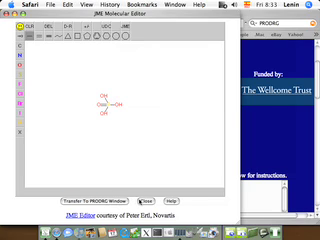
Submit the drawn phosphate molecule to PRODRG and review the log down to the coordinate file links
left_click(96, 196)
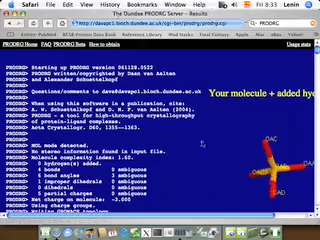
scroll("down", 3)
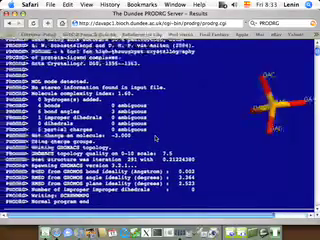
scroll("down", 3)
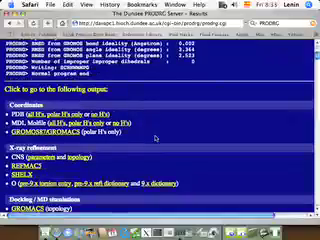
scroll("down", 3)
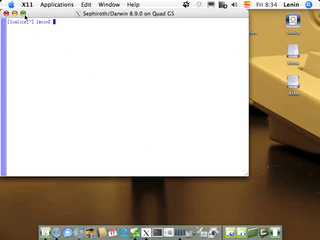
Change the X11 terminal directory to Desktop with cd
type("cd Des")
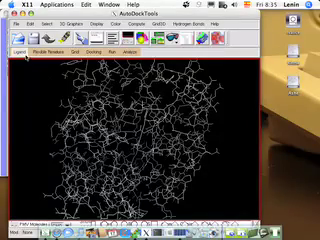
Start reading the protein PDB file into the viewer from the File menu
left_click(18, 48)
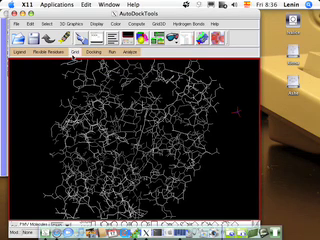
Bring up the Choose Molecule list under Grid > Macromolecule
left_click(72, 52)
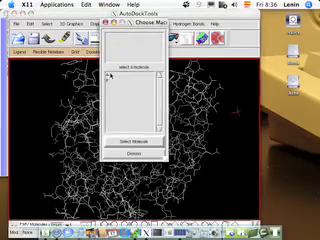
Select the protein as the macromolecule and save it under the name full
left_click(128, 140)
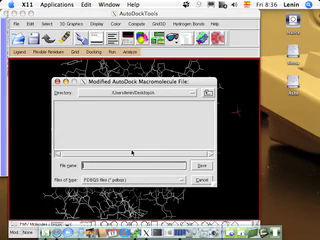
type("full")
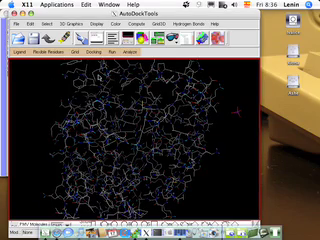
left_click(70, 52)
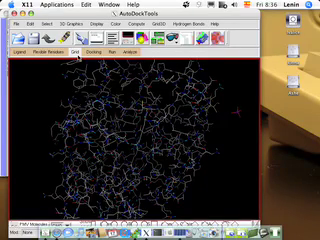
left_click(74, 52)
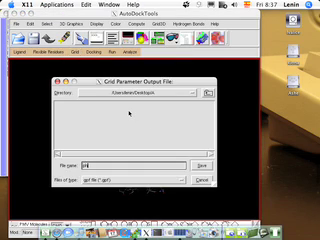
Name the grid parameter output file phosphate
type("phosphate")
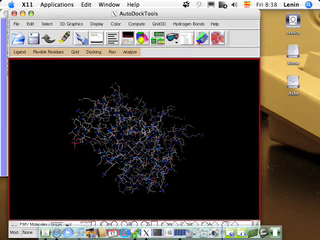
Bring up the Lamarckian GA docking parameter output file dialog
left_click(104, 52)
type("phosphatid")
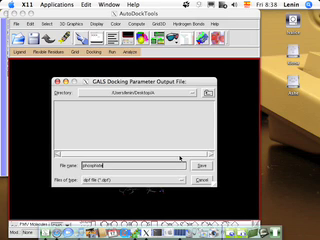
Save the docking parameter file with a .dpf extension and switch to the terminal
type(".dpf")
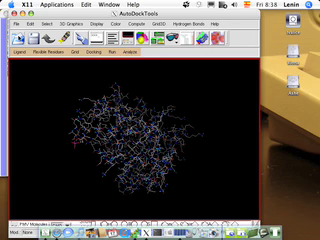
left_click(12, 24)
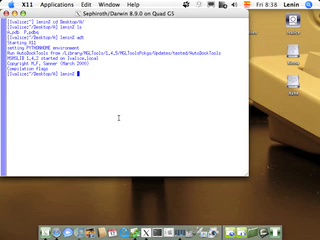
List the folder with ls and run autogrid3 on phosphate.gpl
type("ls")
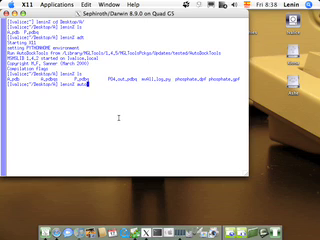
type("autogrid3 -")
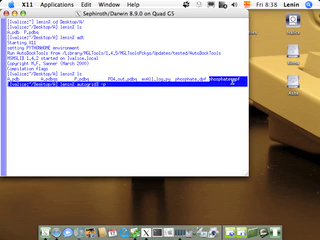
type("phosphate.qpl")
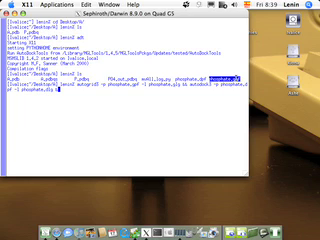
key("Return")
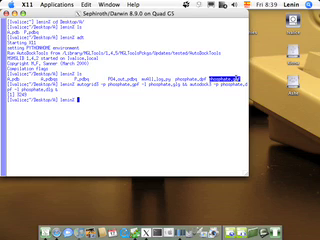
Clear the earlier Terminal output and display the AutoGrid grid-calculation results
type("cls")
type("tail -f phosphate.glg")
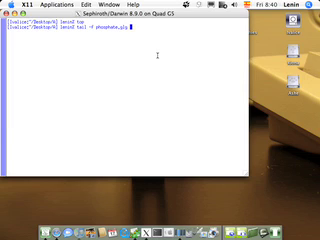
key("Return")
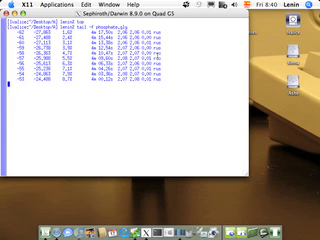